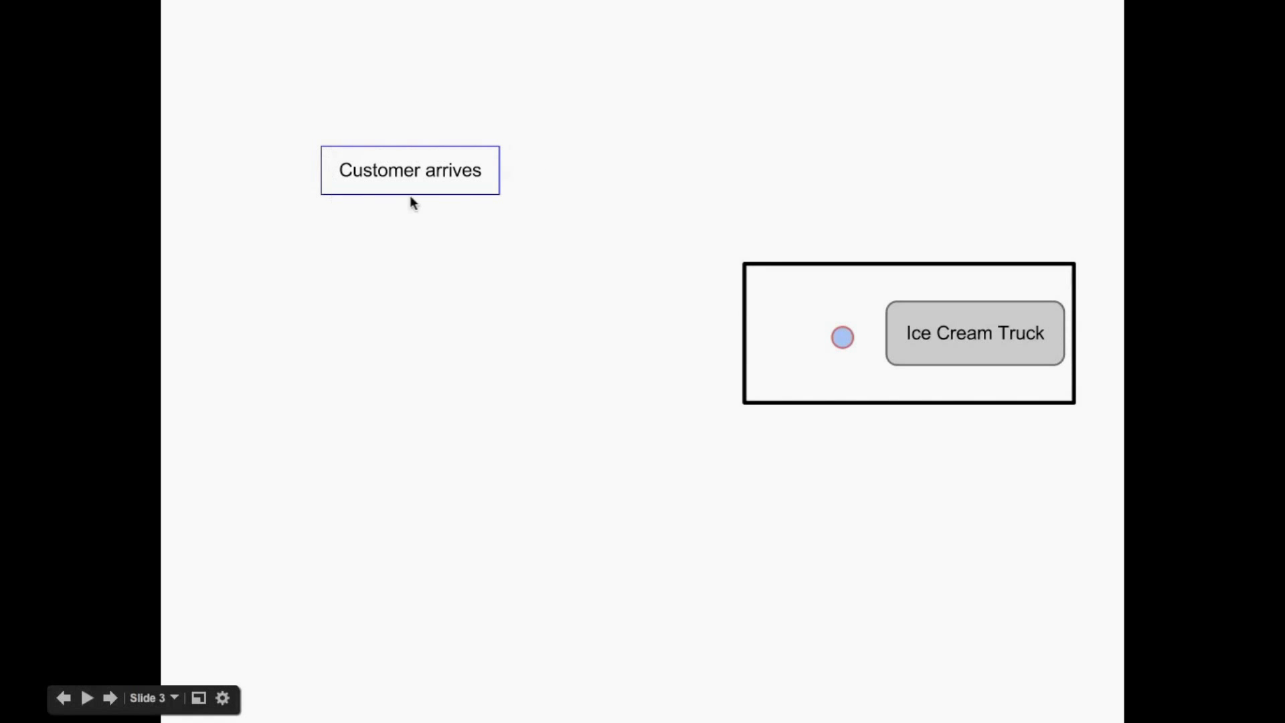
mouse_move(281, 155)
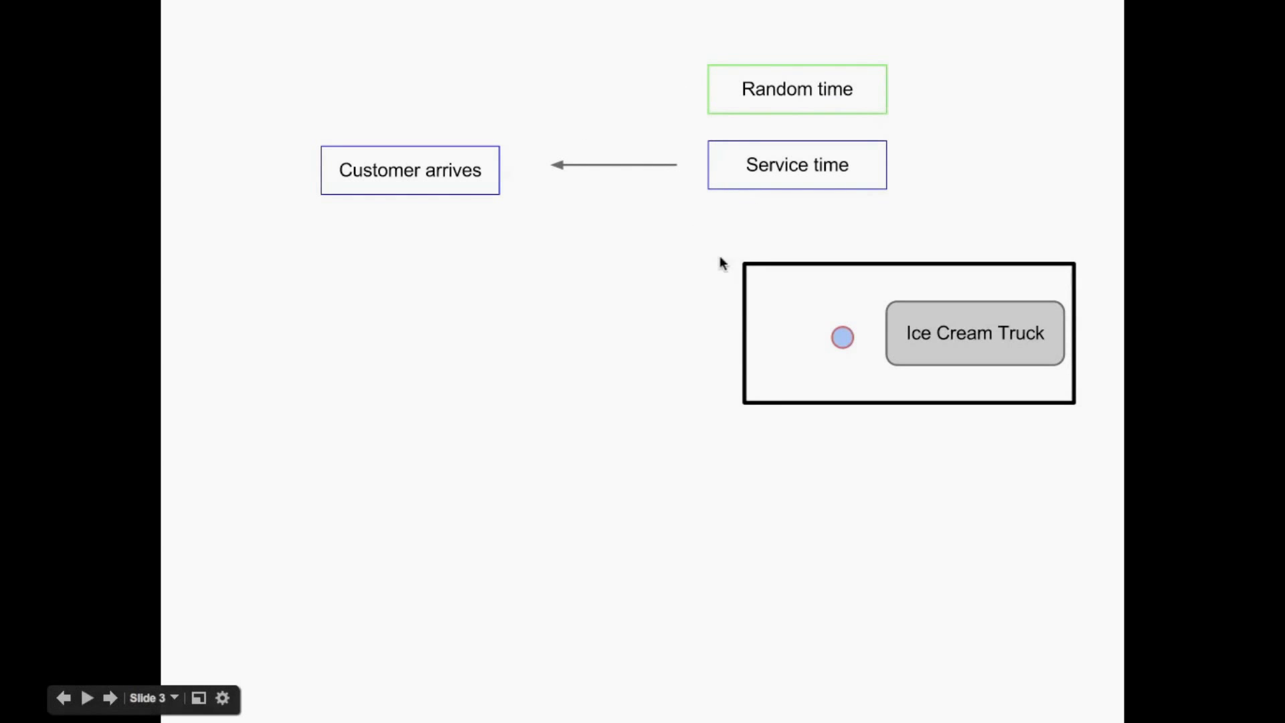
mouse_move(959, 378)
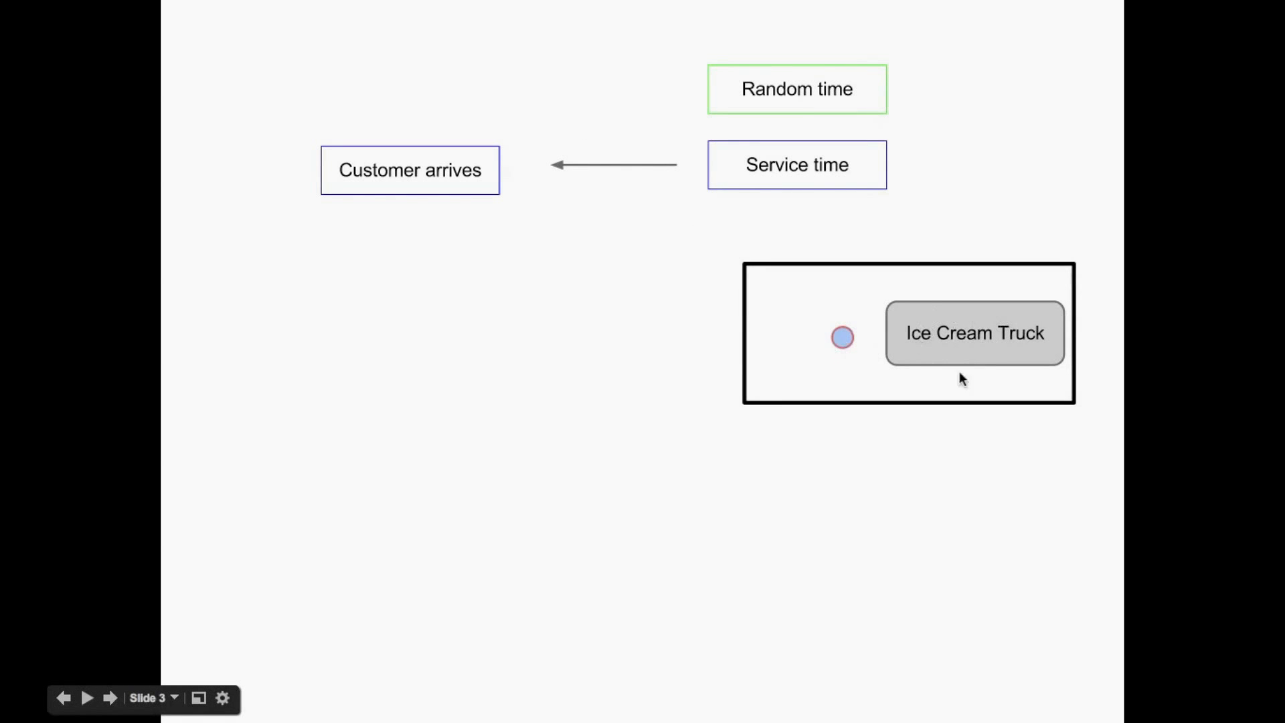
mouse_move(763, 140)
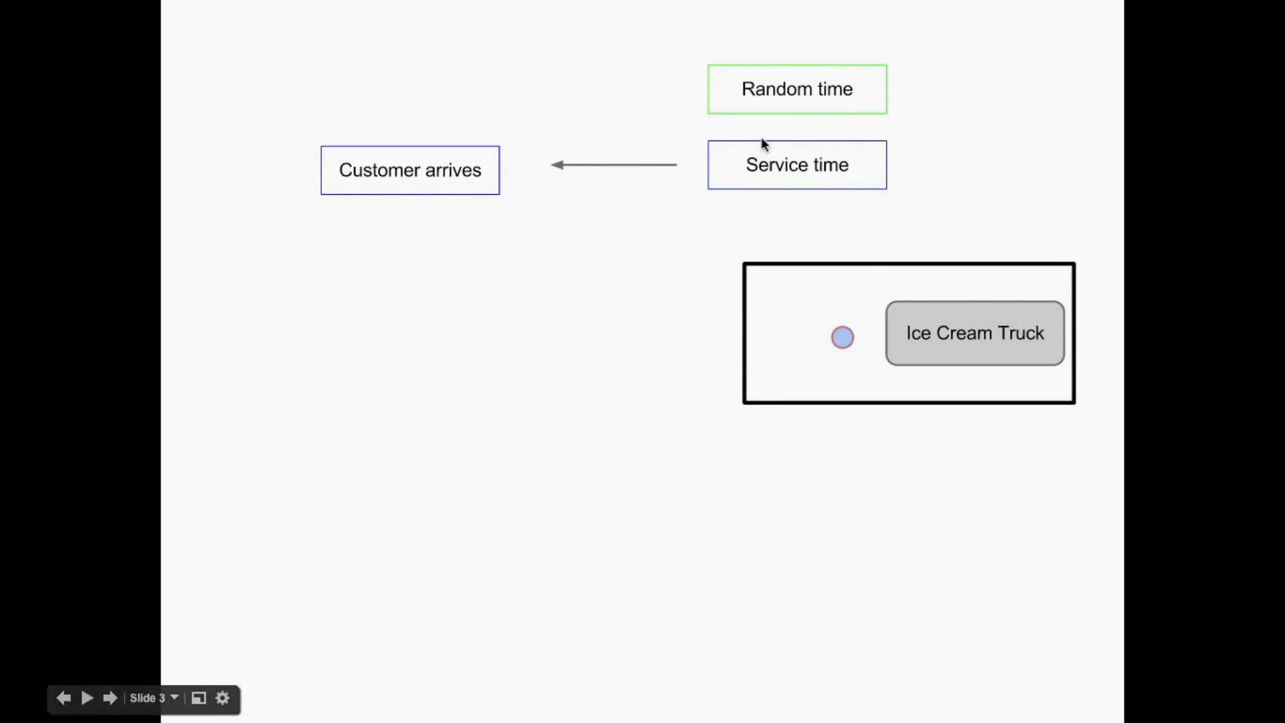
mouse_move(861, 197)
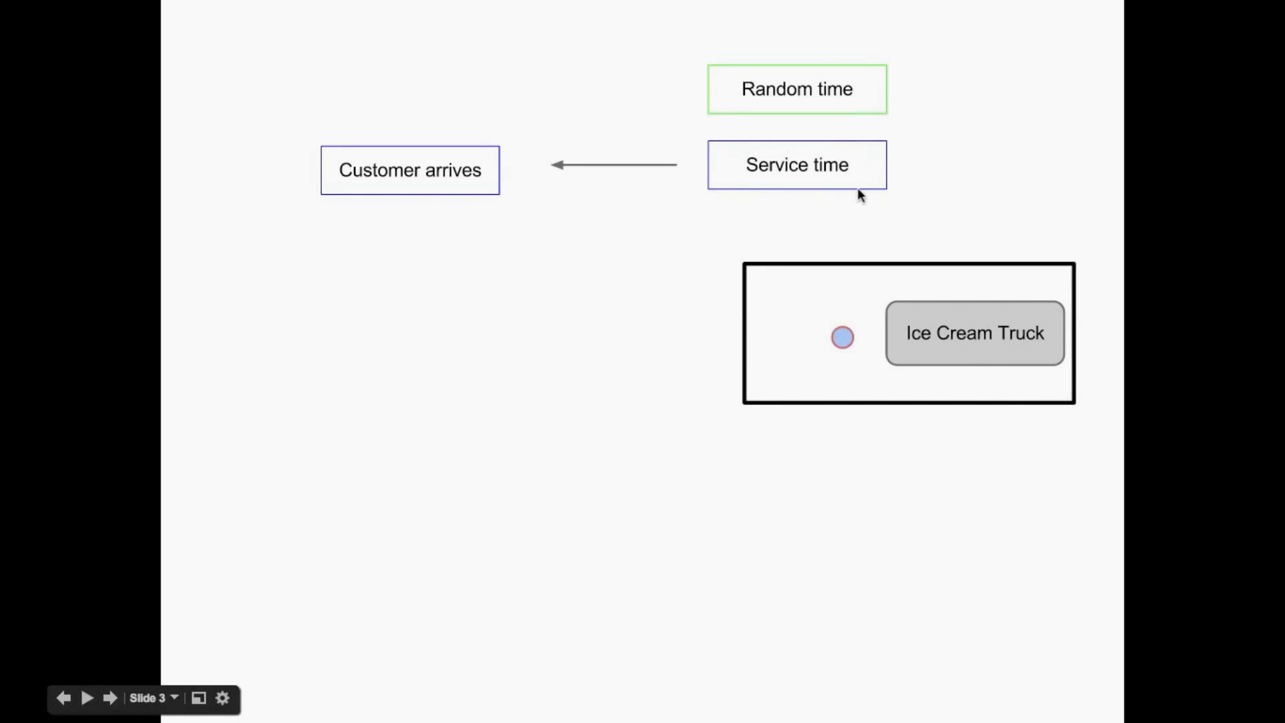
mouse_move(749, 68)
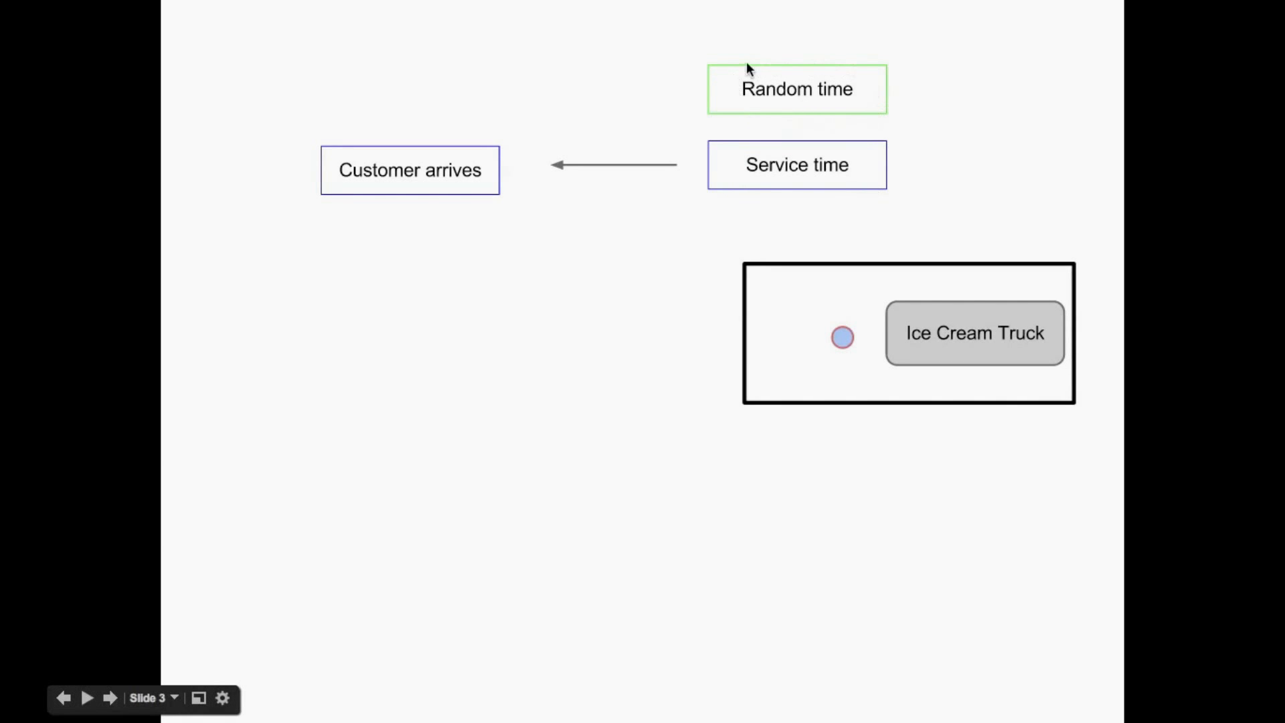
mouse_move(792, 174)
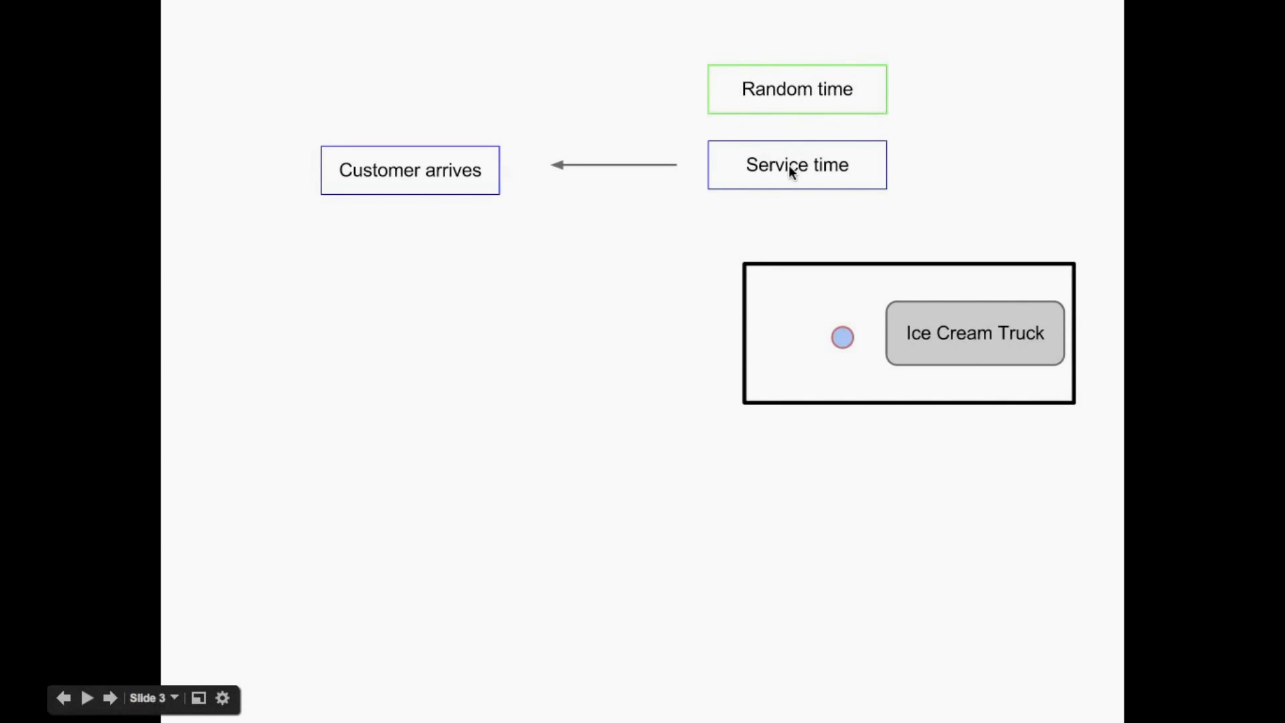
mouse_move(713, 209)
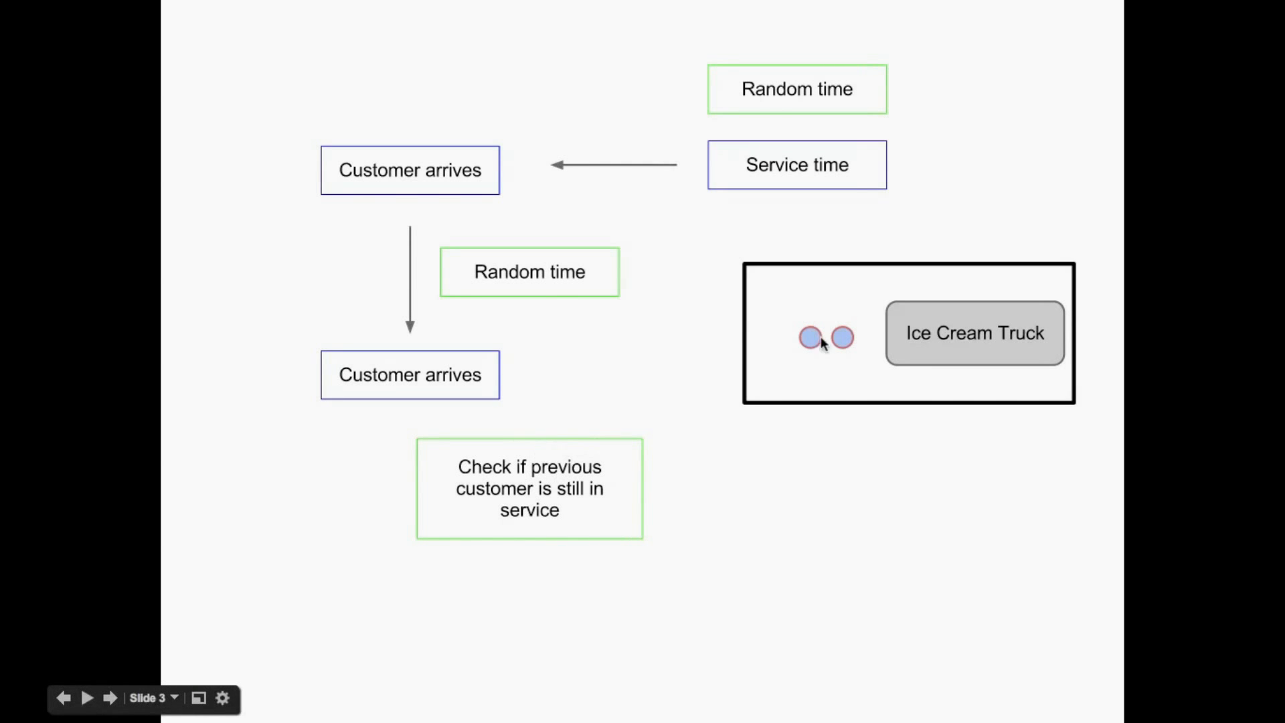
mouse_move(826, 346)
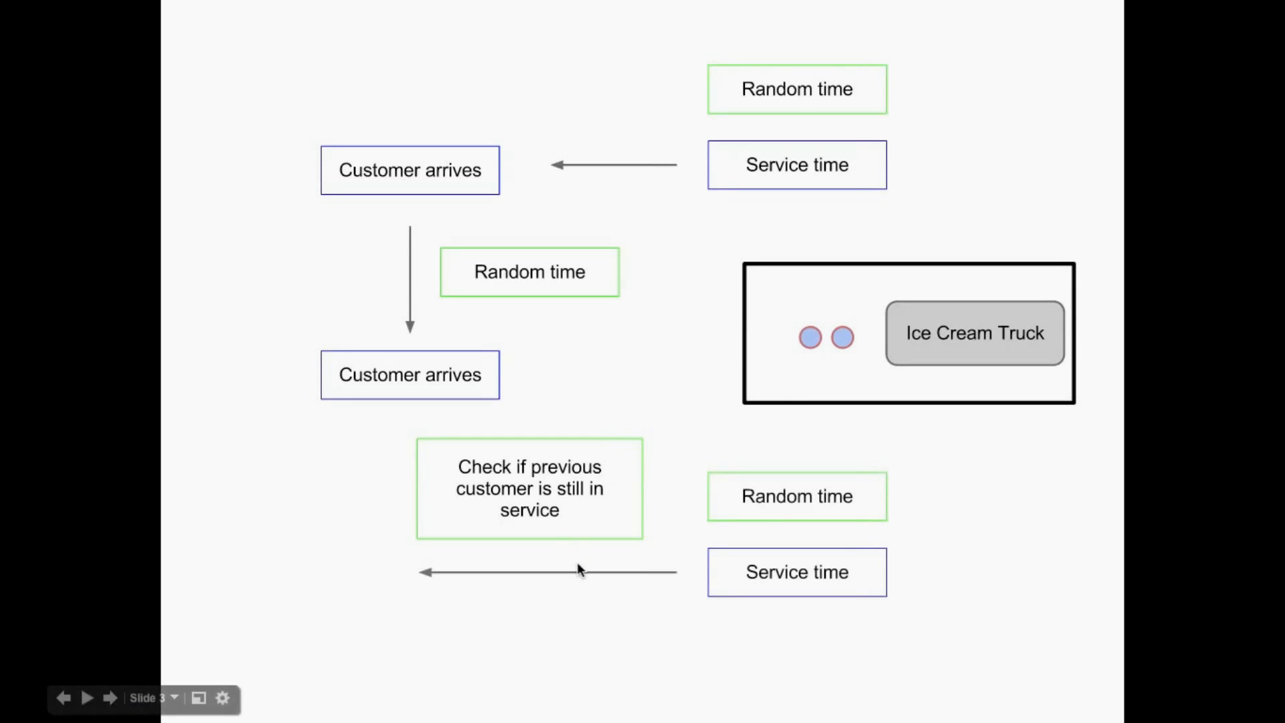
mouse_move(805, 506)
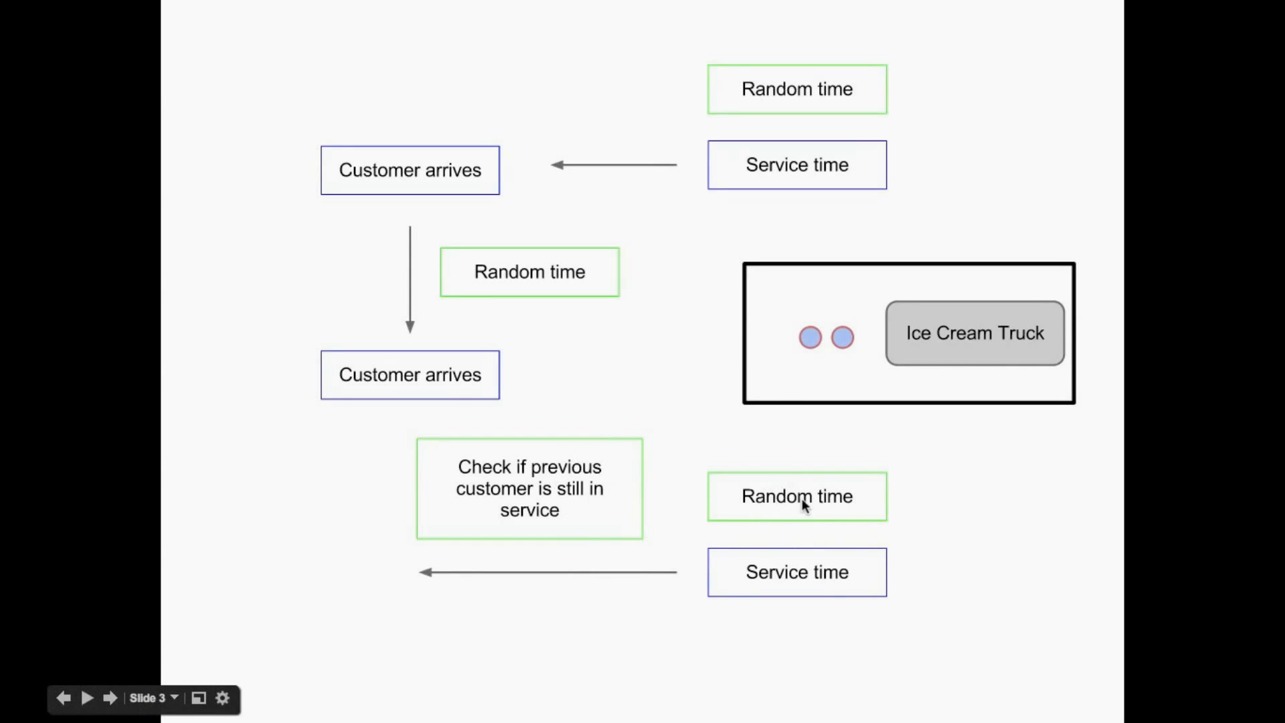
mouse_move(804, 366)
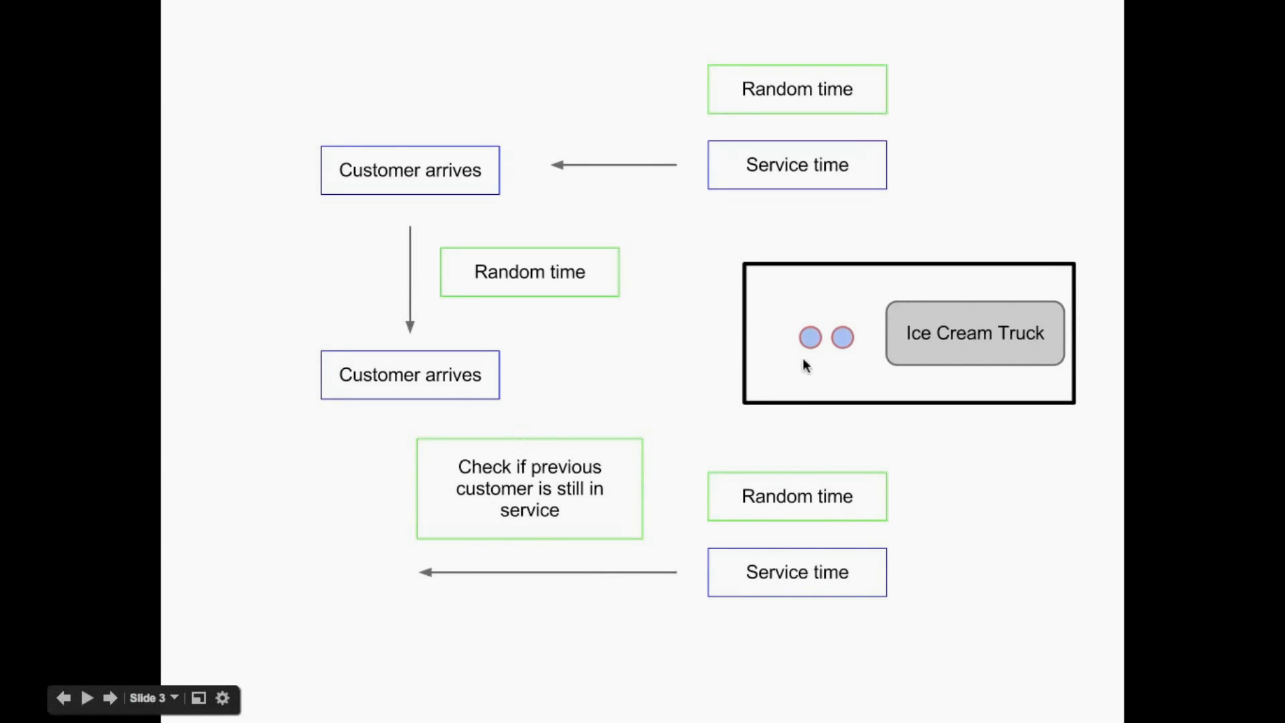
mouse_move(551, 545)
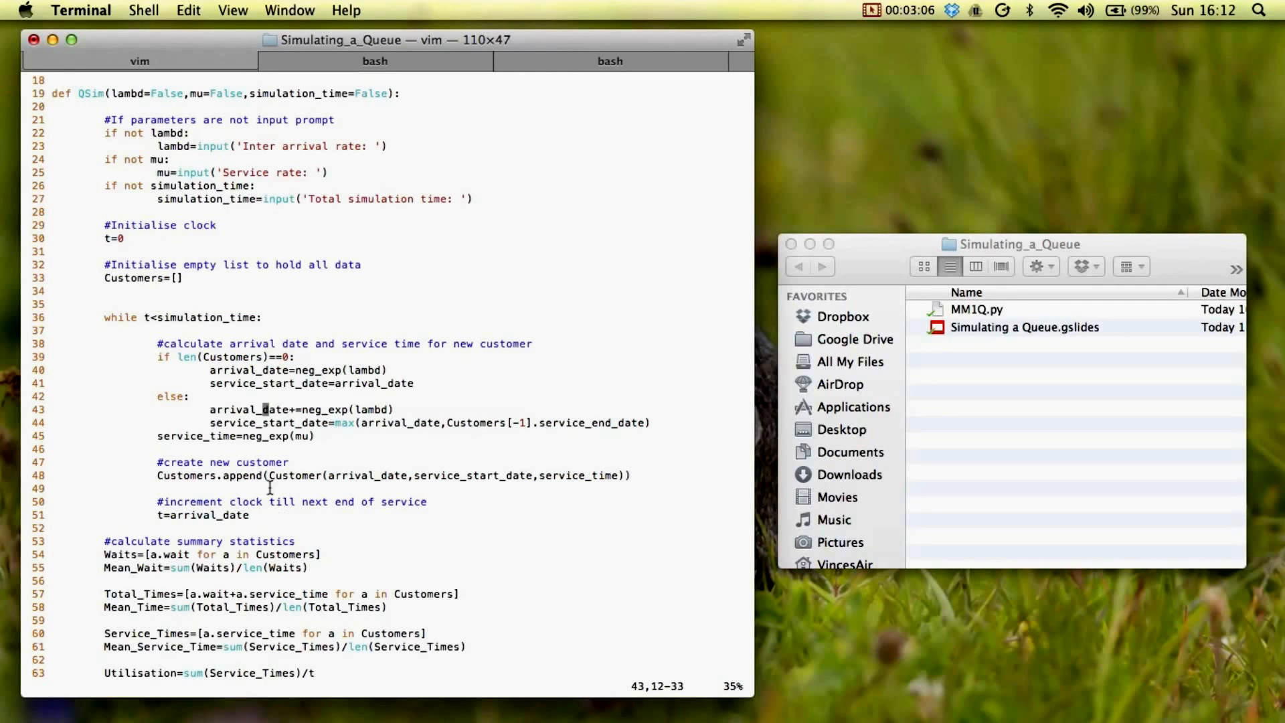
mouse_move(304, 406)
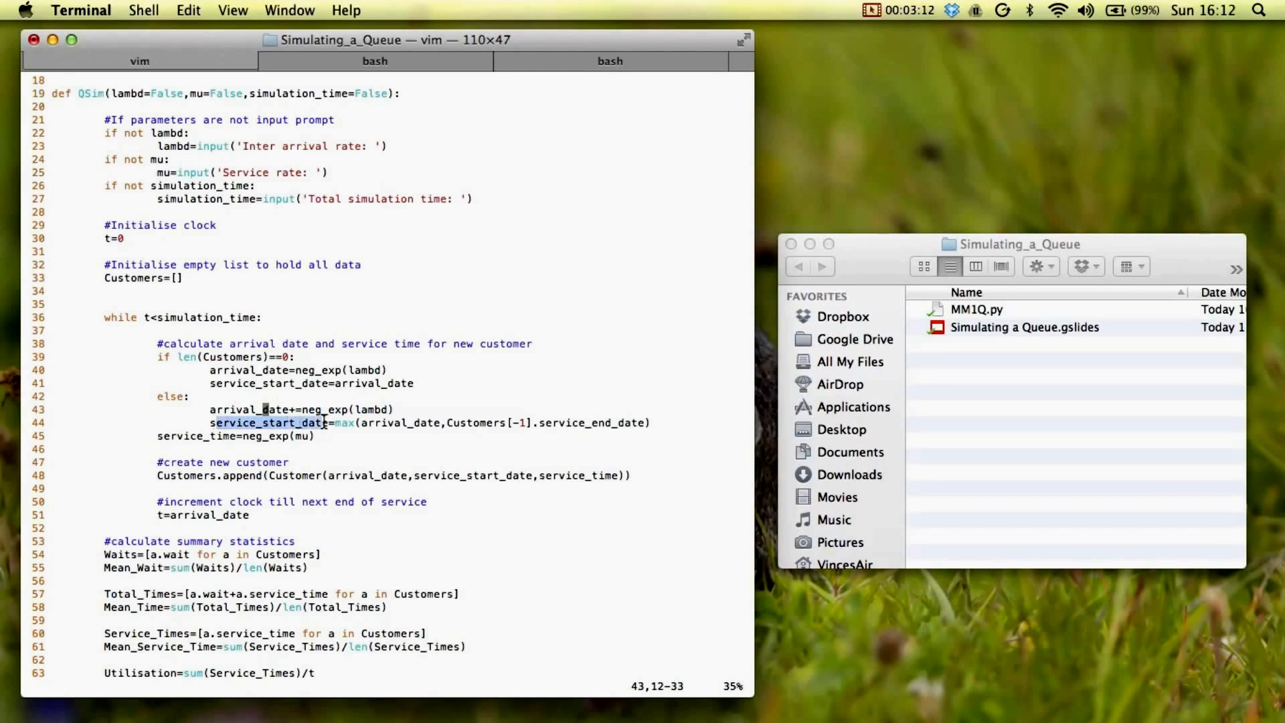
mouse_move(339, 425)
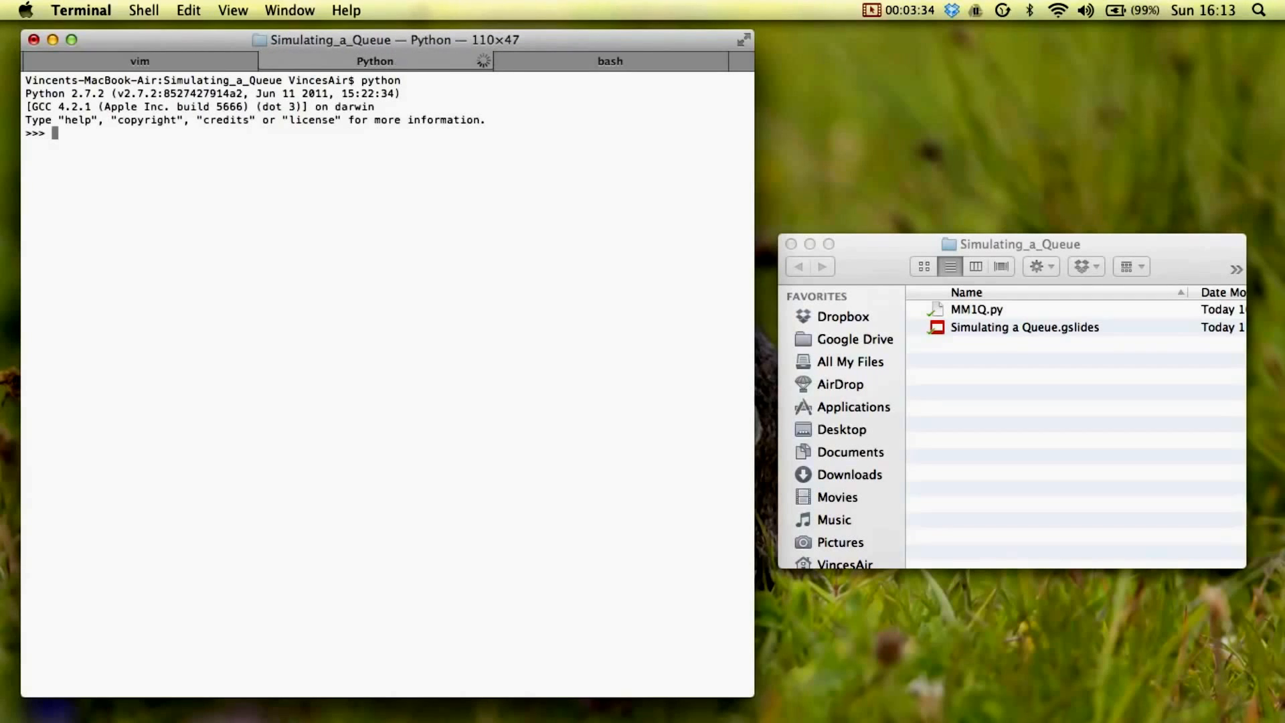
- Import MM1Q and run MM1Q.QSim(1,2,10), reporting results for 8 customers
type("import")
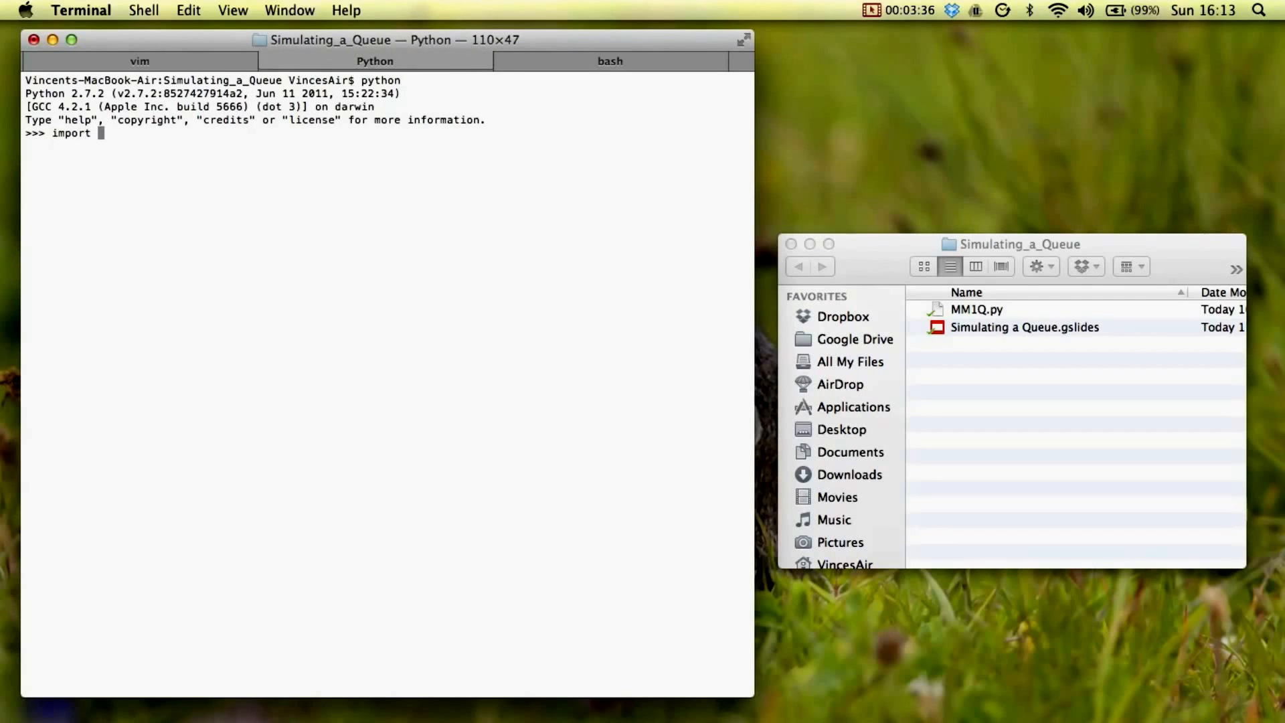
type("MM1Q")
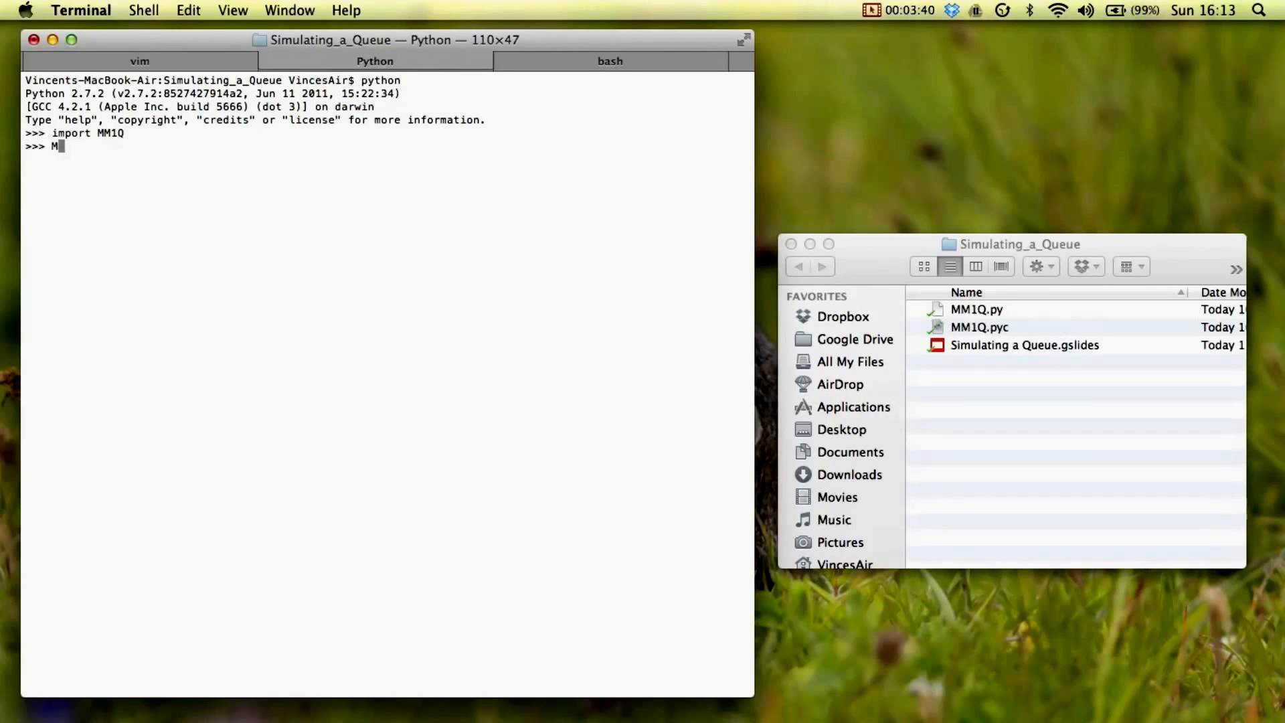
type("M1Q.s")
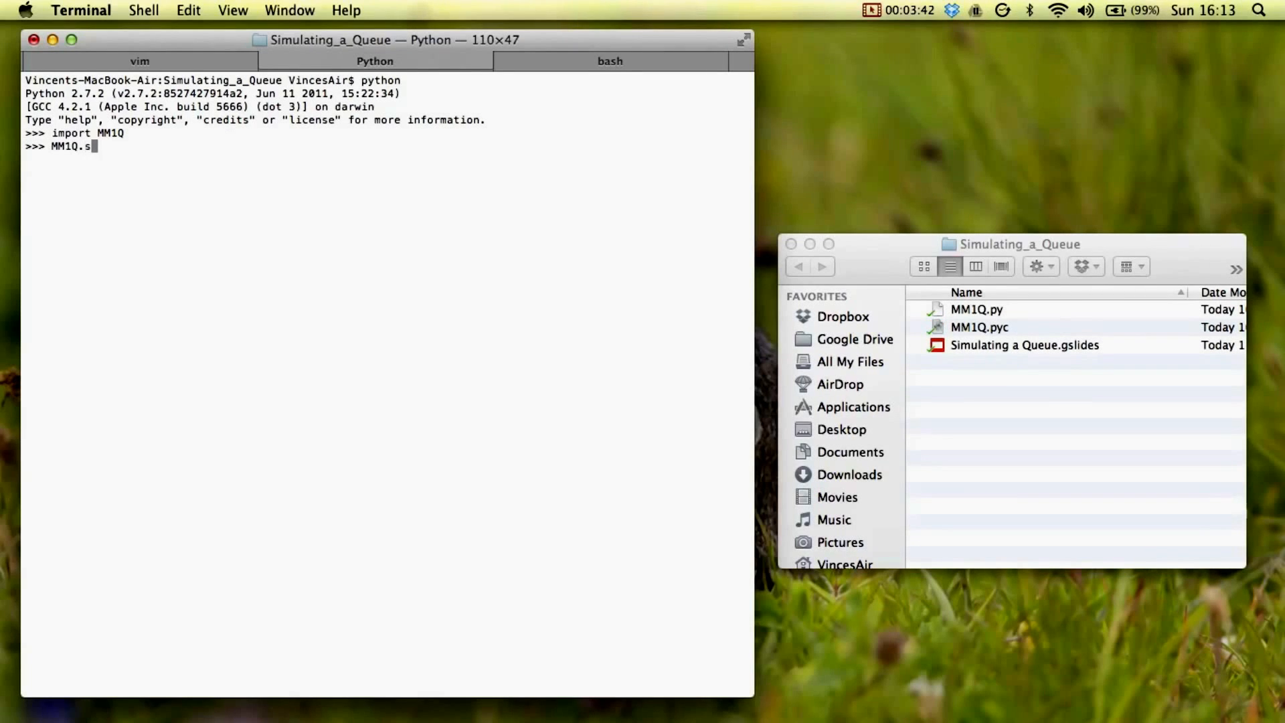
type("QS")
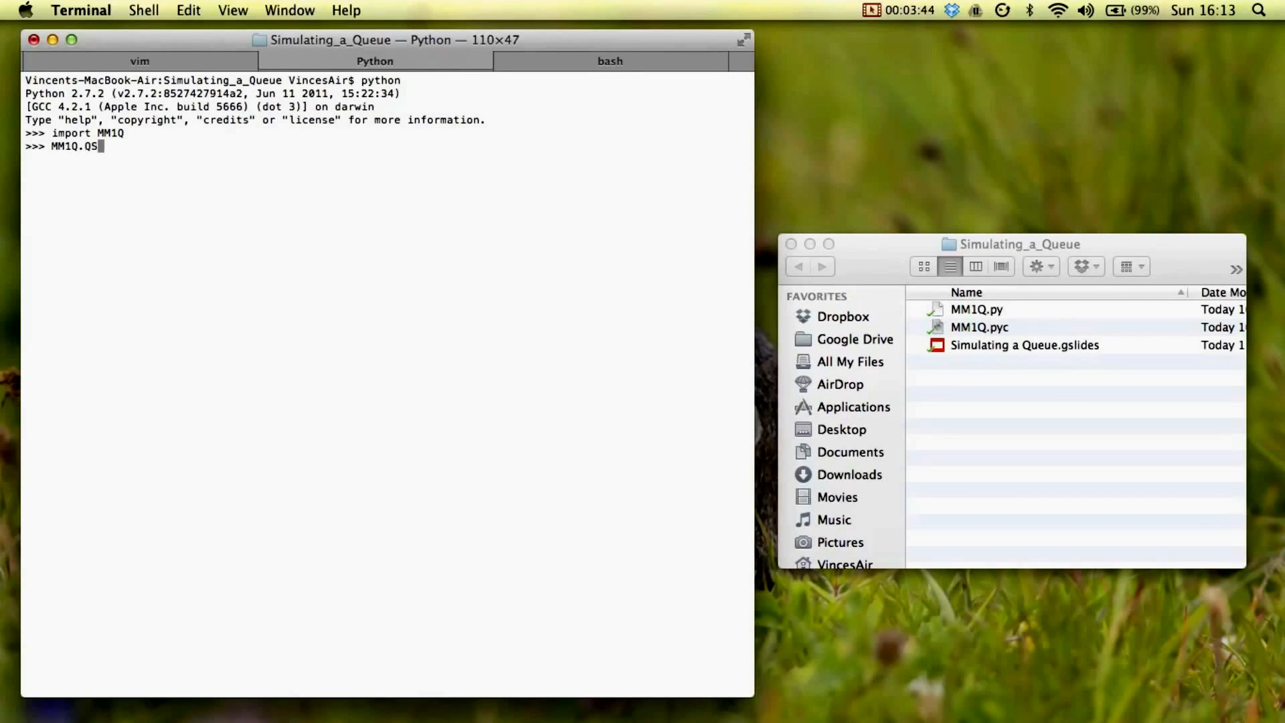
type("im()")
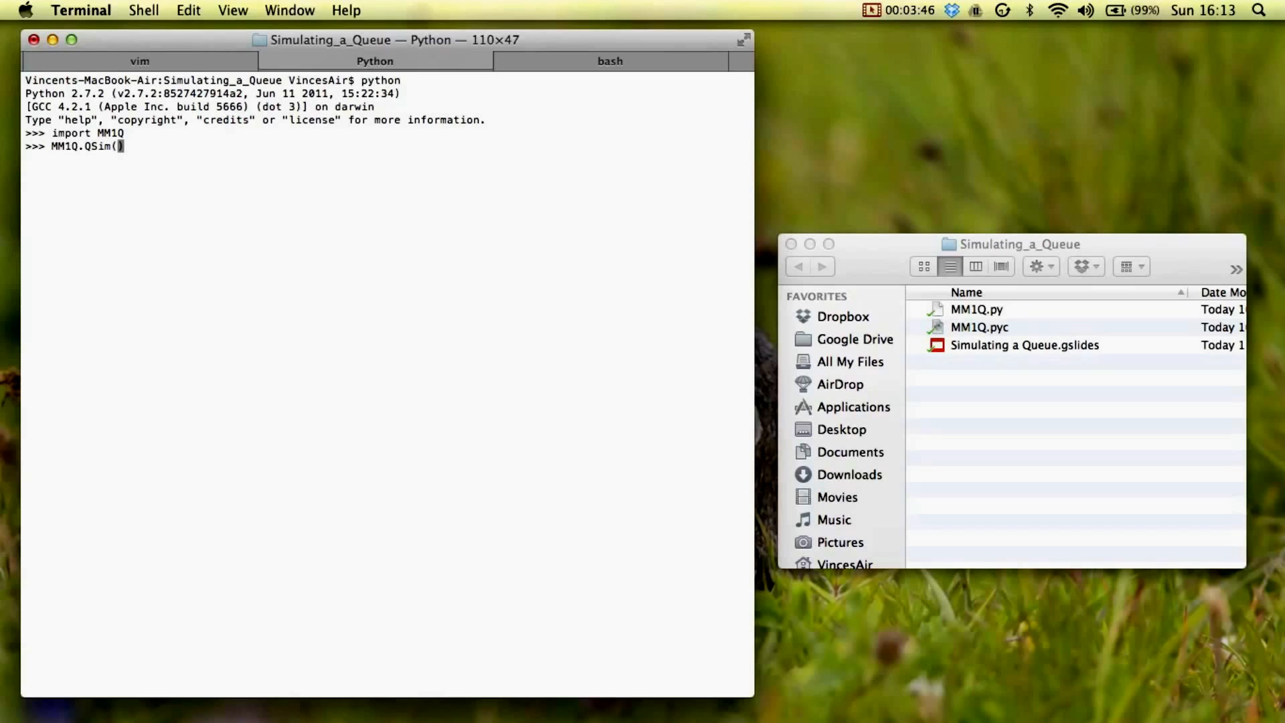
mouse_move(175, 189)
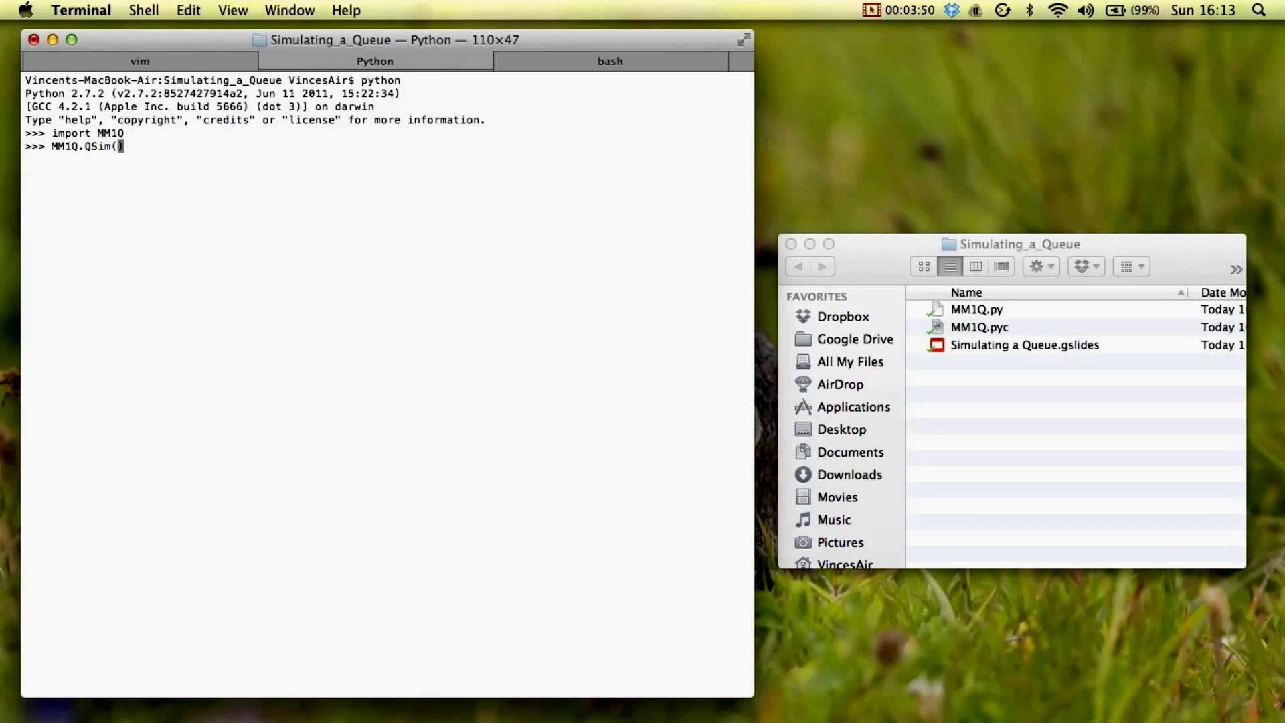
type("1,")
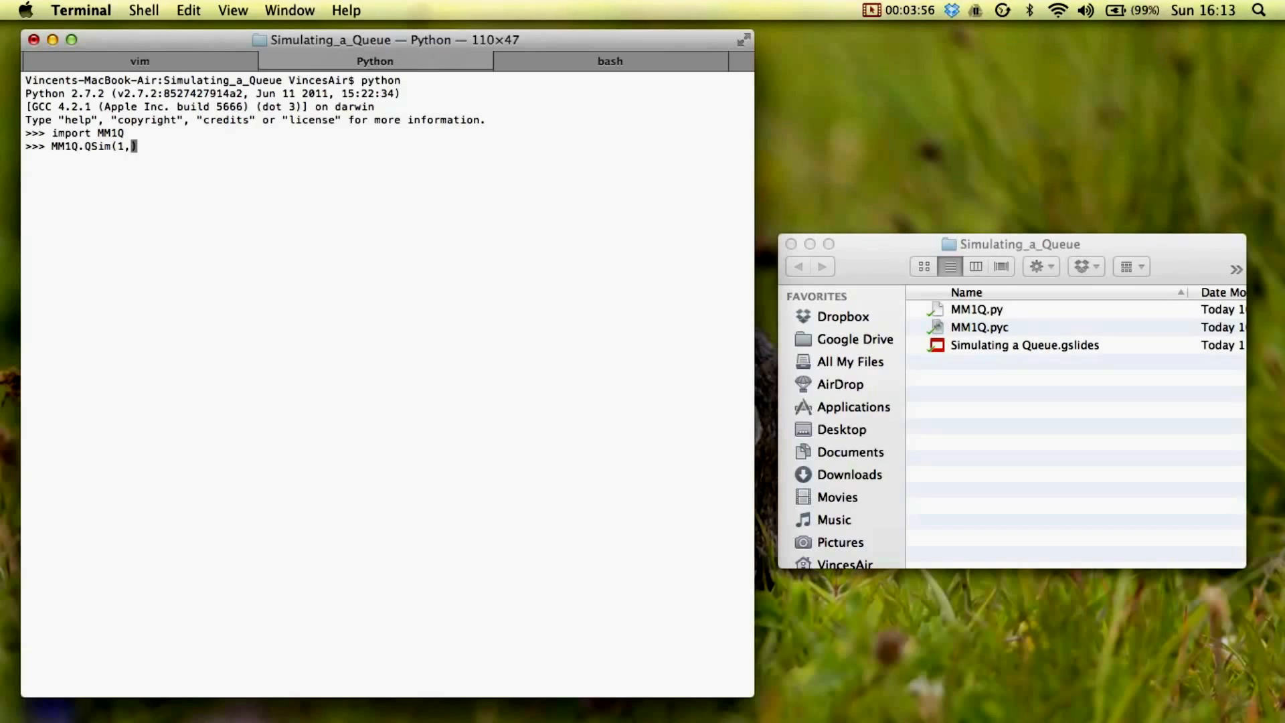
type("2)")
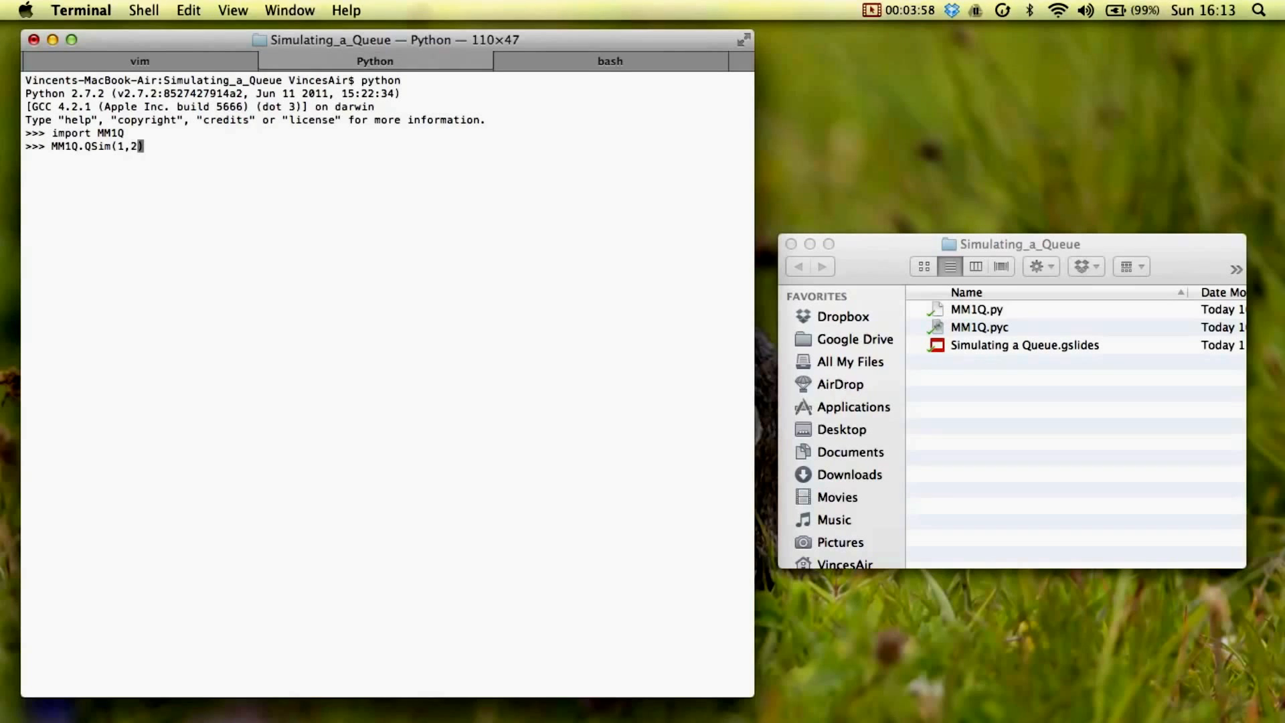
type(",")
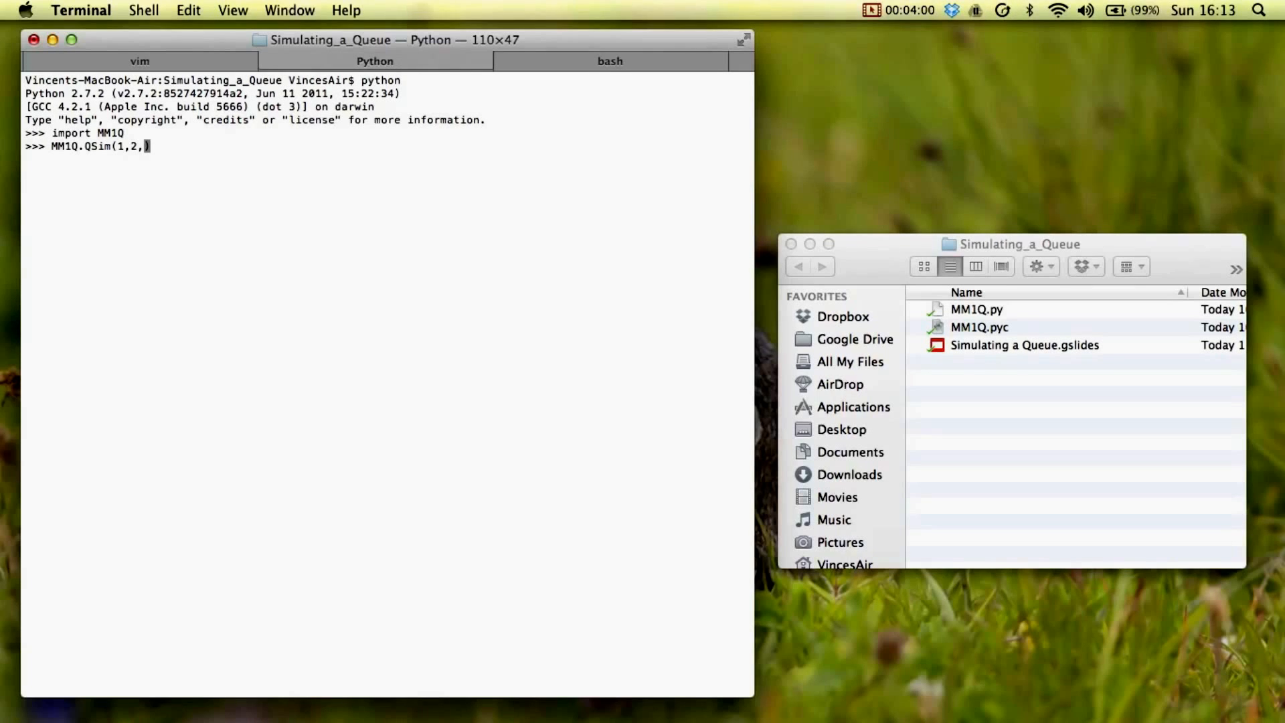
type("10")
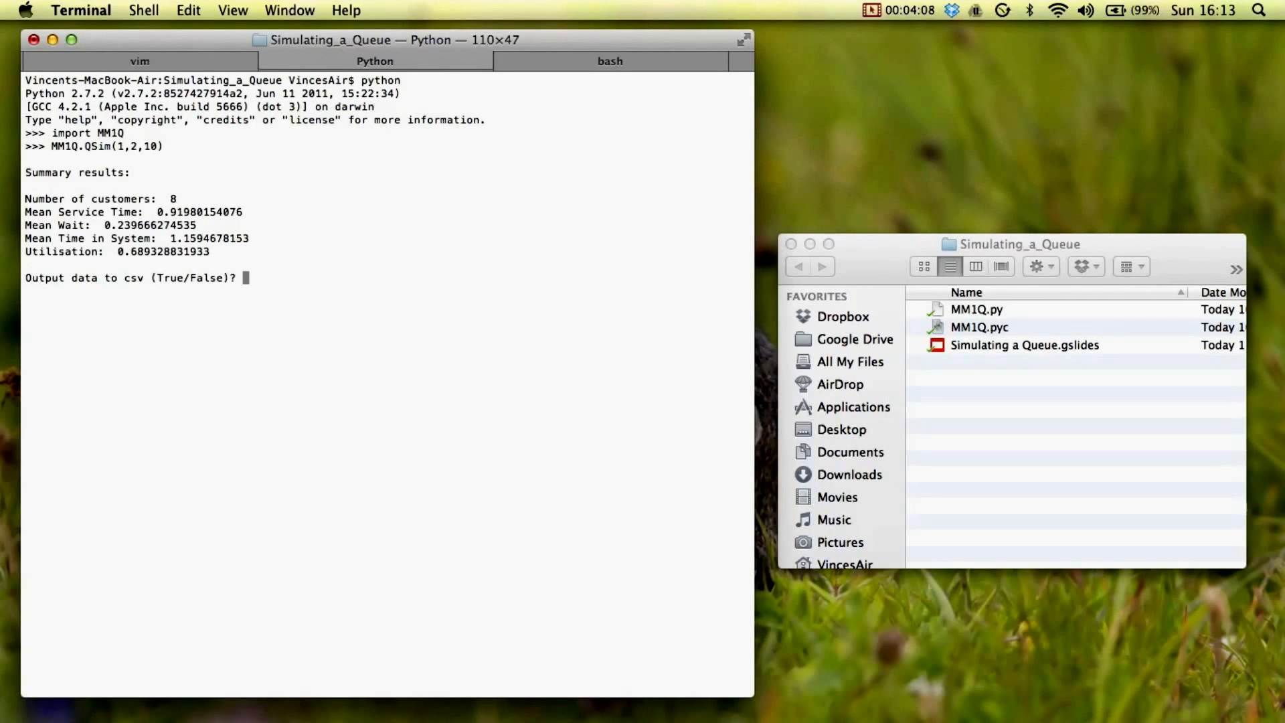
mouse_move(140, 242)
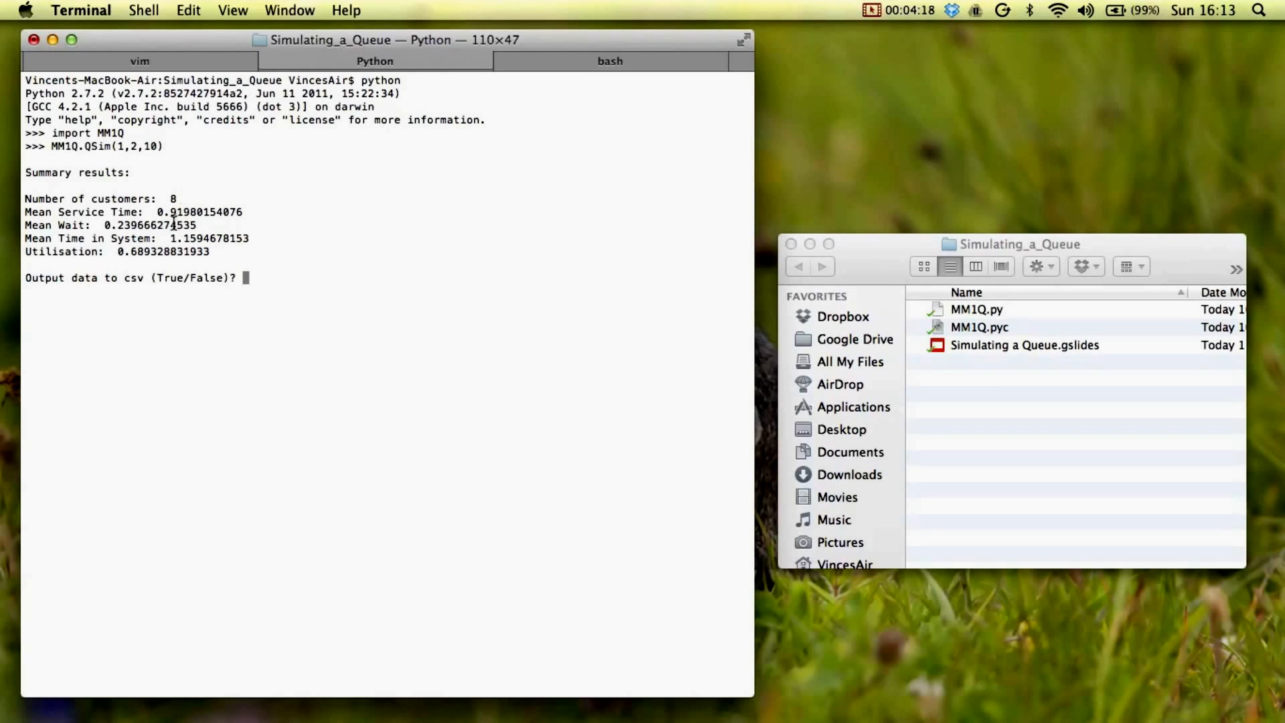
mouse_move(216, 255)
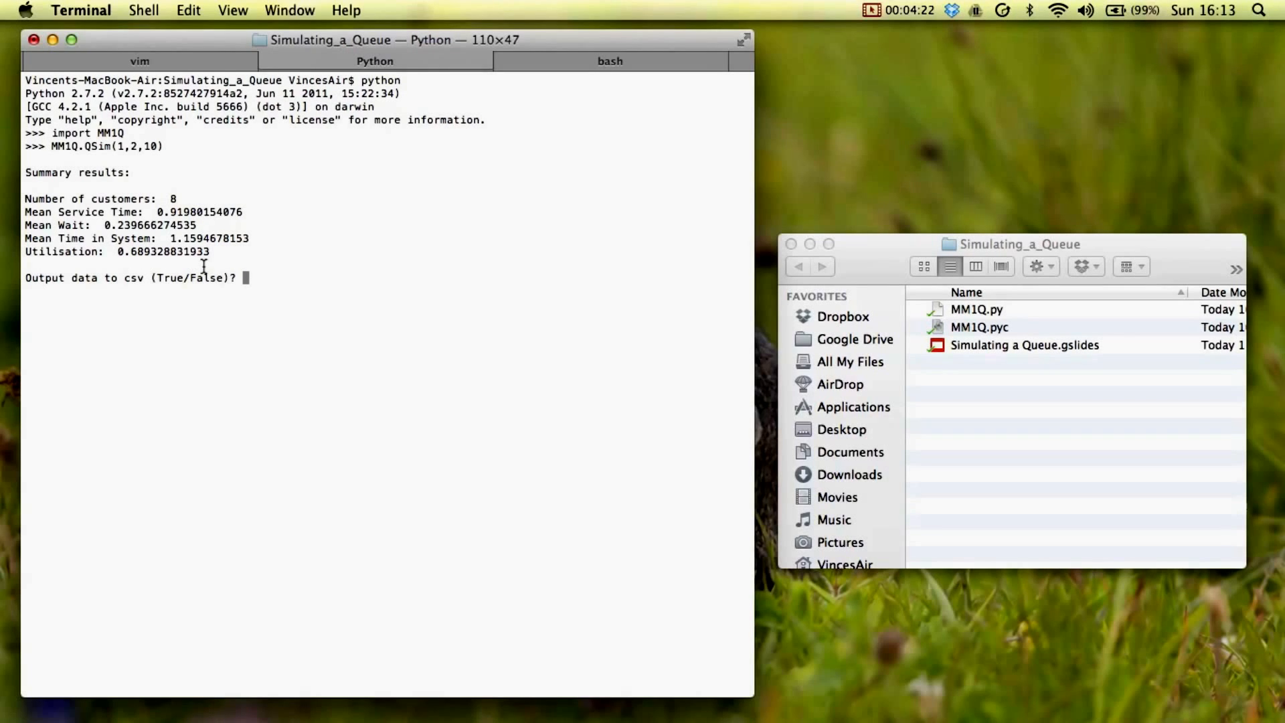
- Answer False to CSV output, then re-enter MM1Q.QSim(1,2,10) at the prompt
type("False")
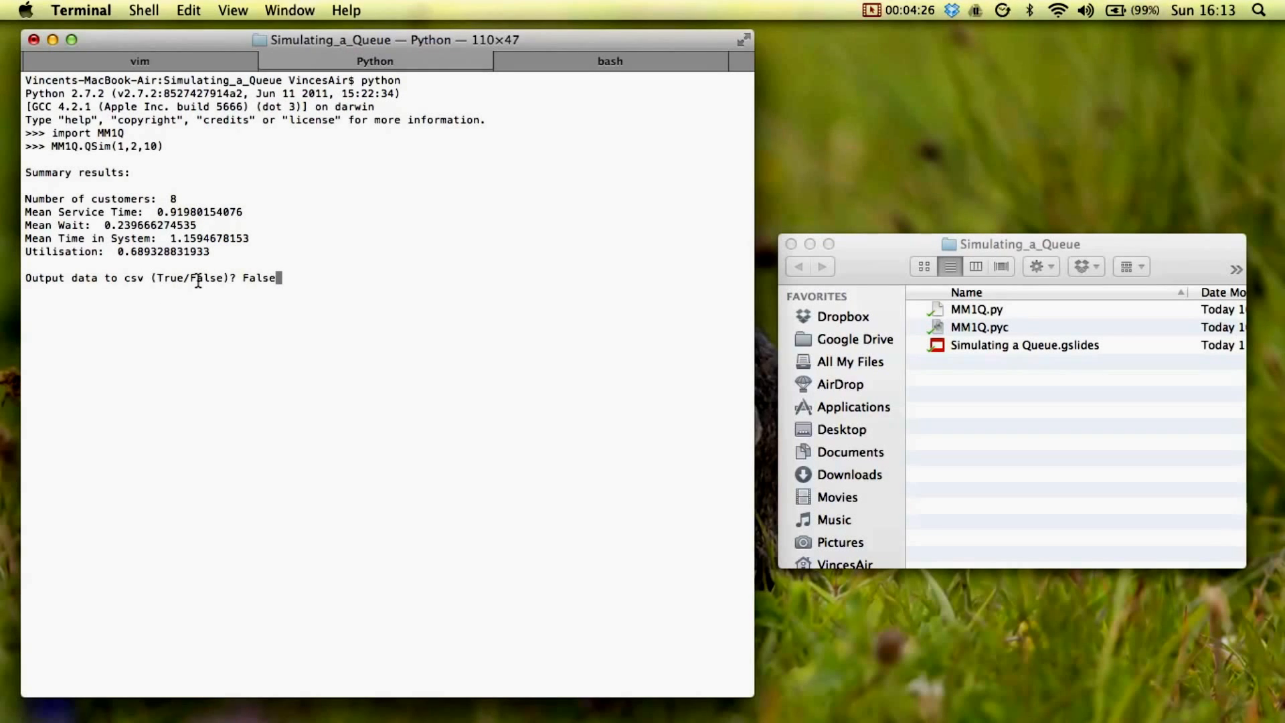
type("MM1Q.QSim(1,2,10)")
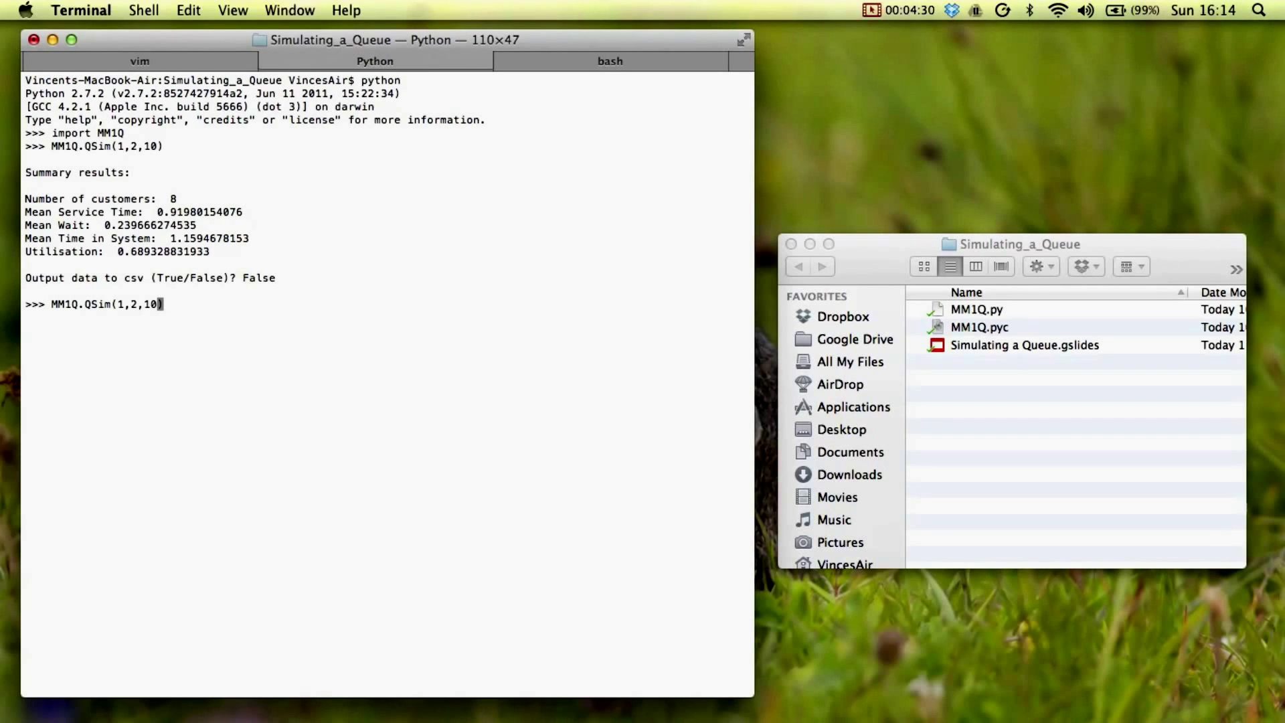
- Run MM1Q.QSim(1,2,1000) and answer True to export the 1039-customer CSV
type("00")
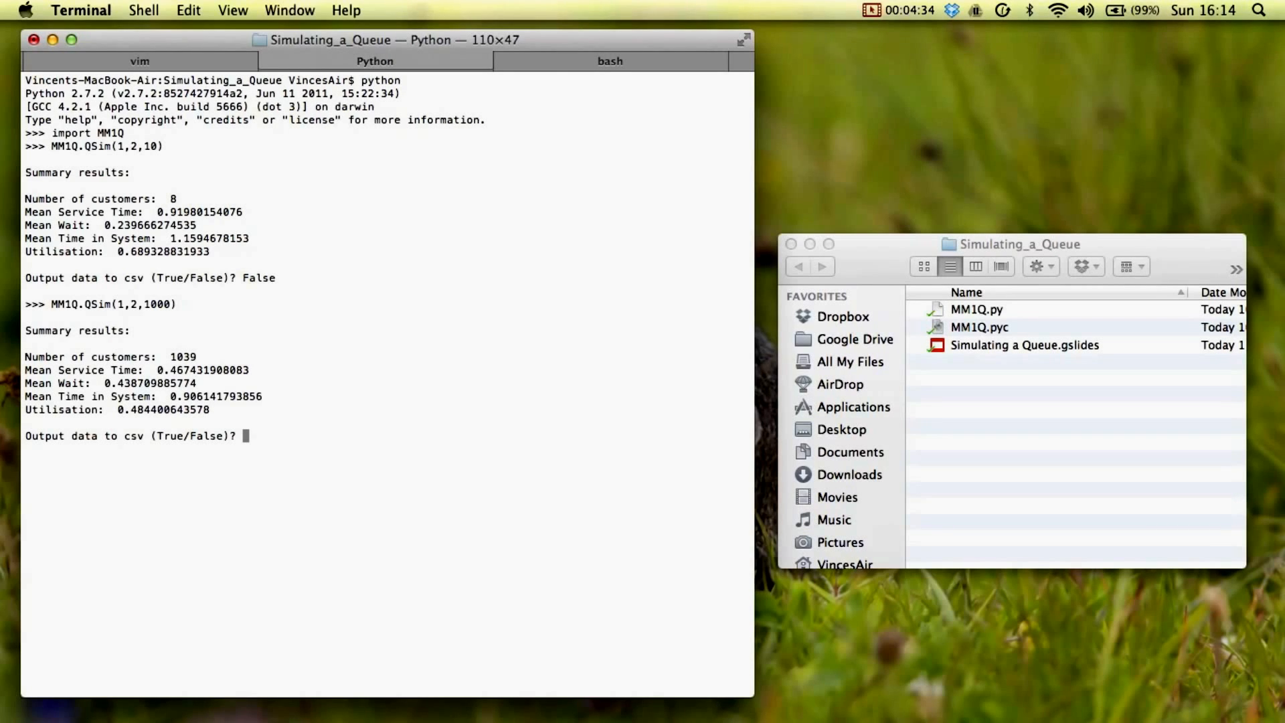
mouse_move(195, 420)
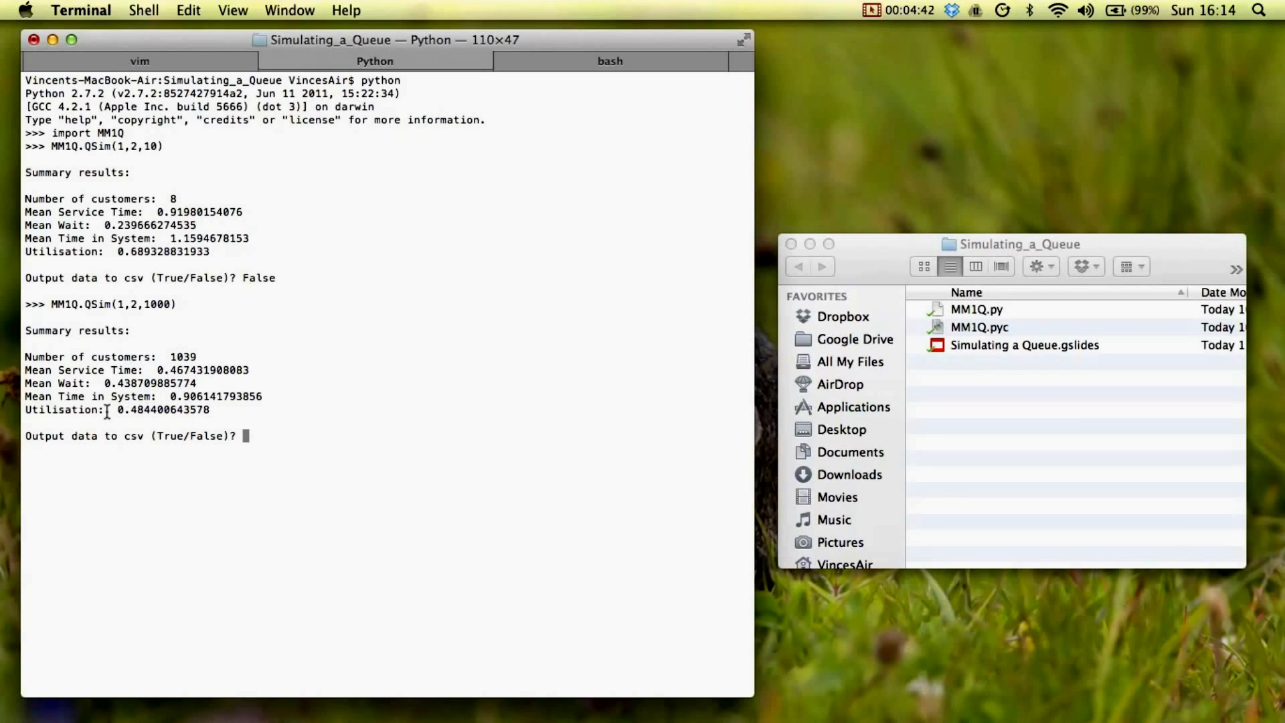
mouse_move(130, 412)
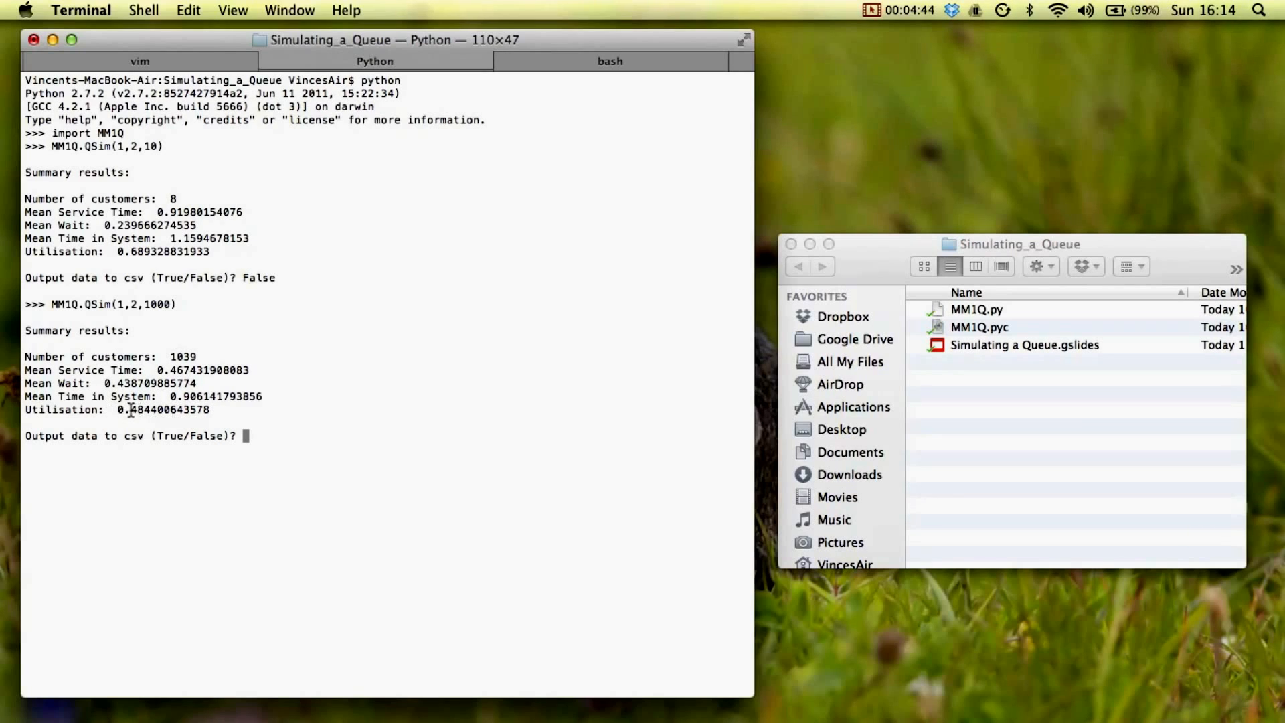
mouse_move(245, 455)
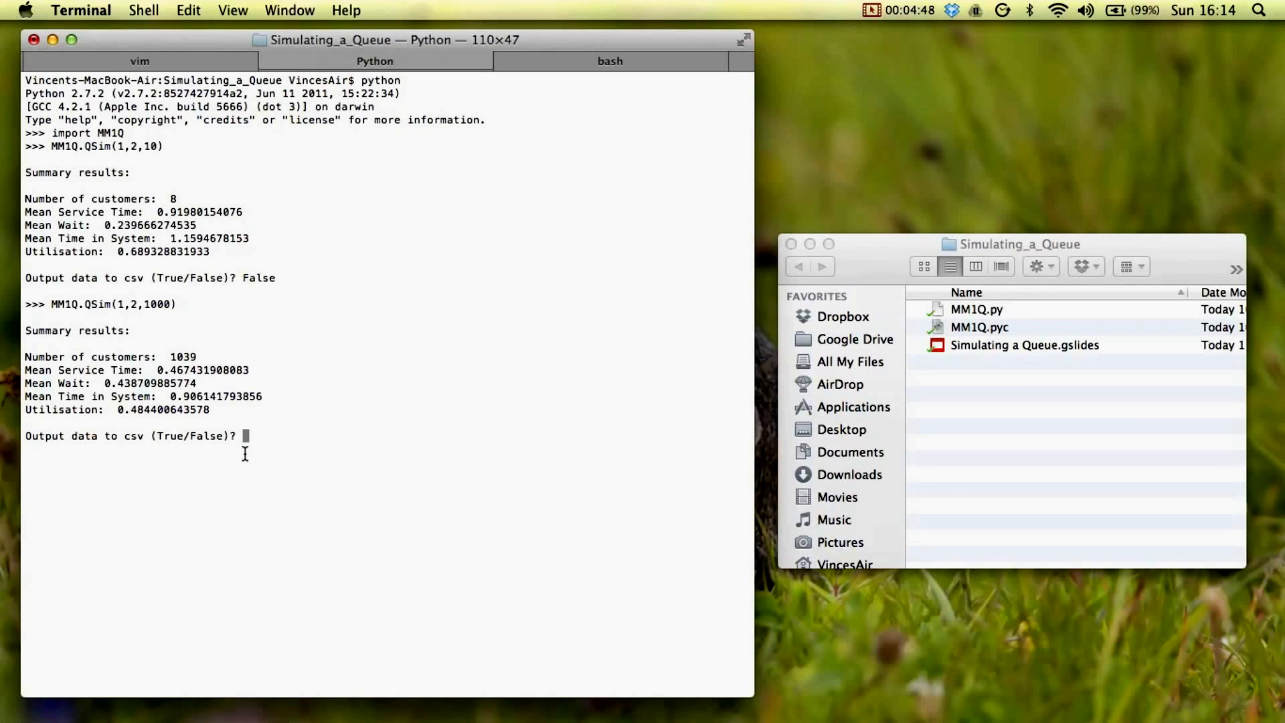
type("True")
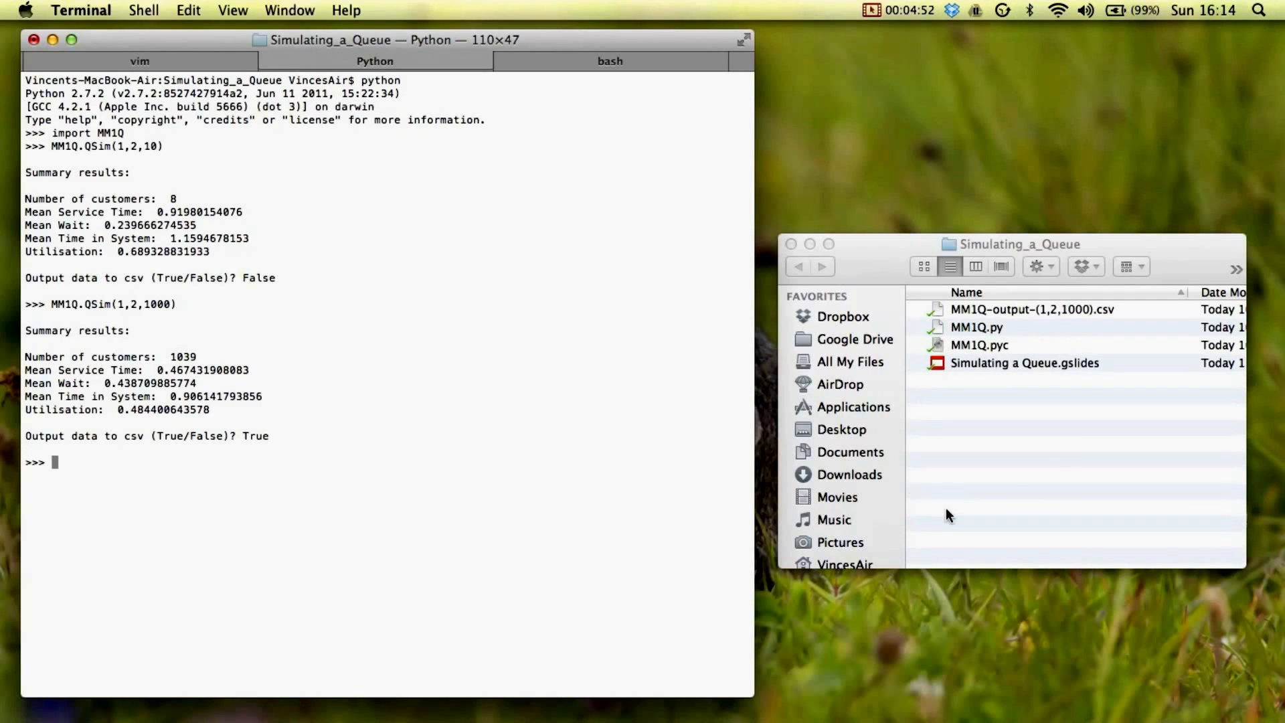
- Open MM1Q-output-(1,2,1000).csv from the simulation folder in Excel
left_click(1027, 310)
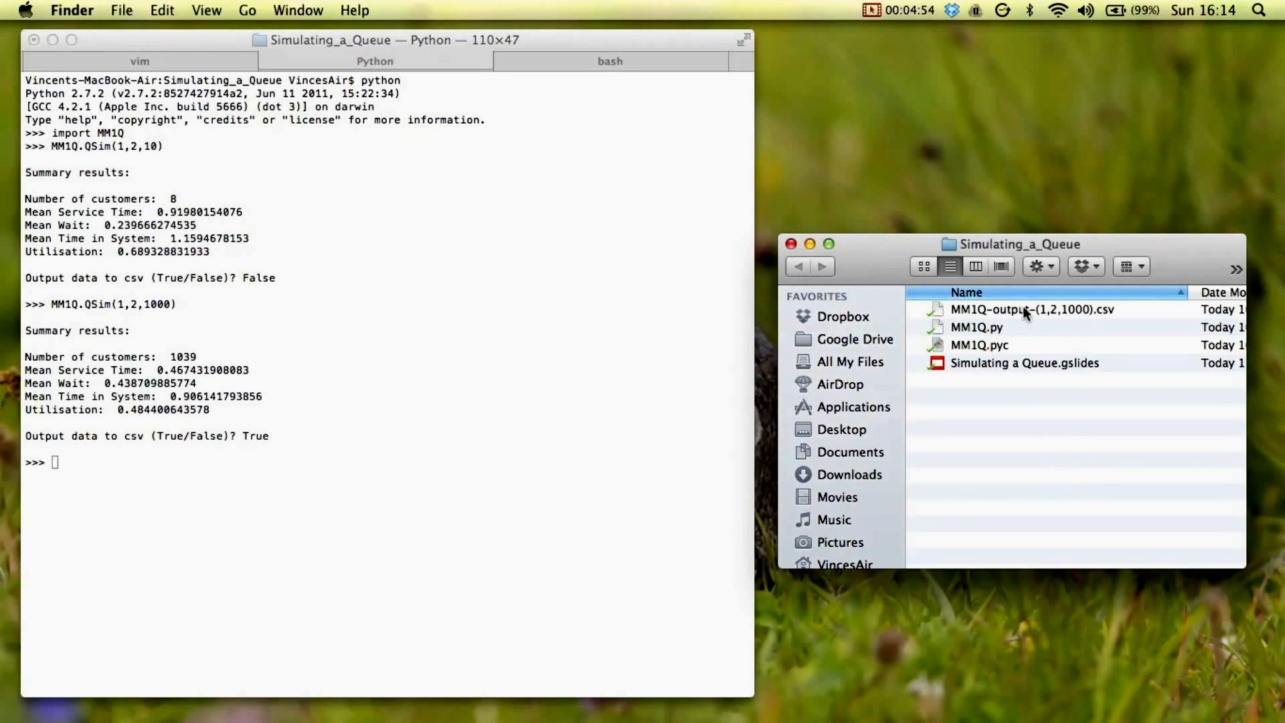
right_click(1026, 310)
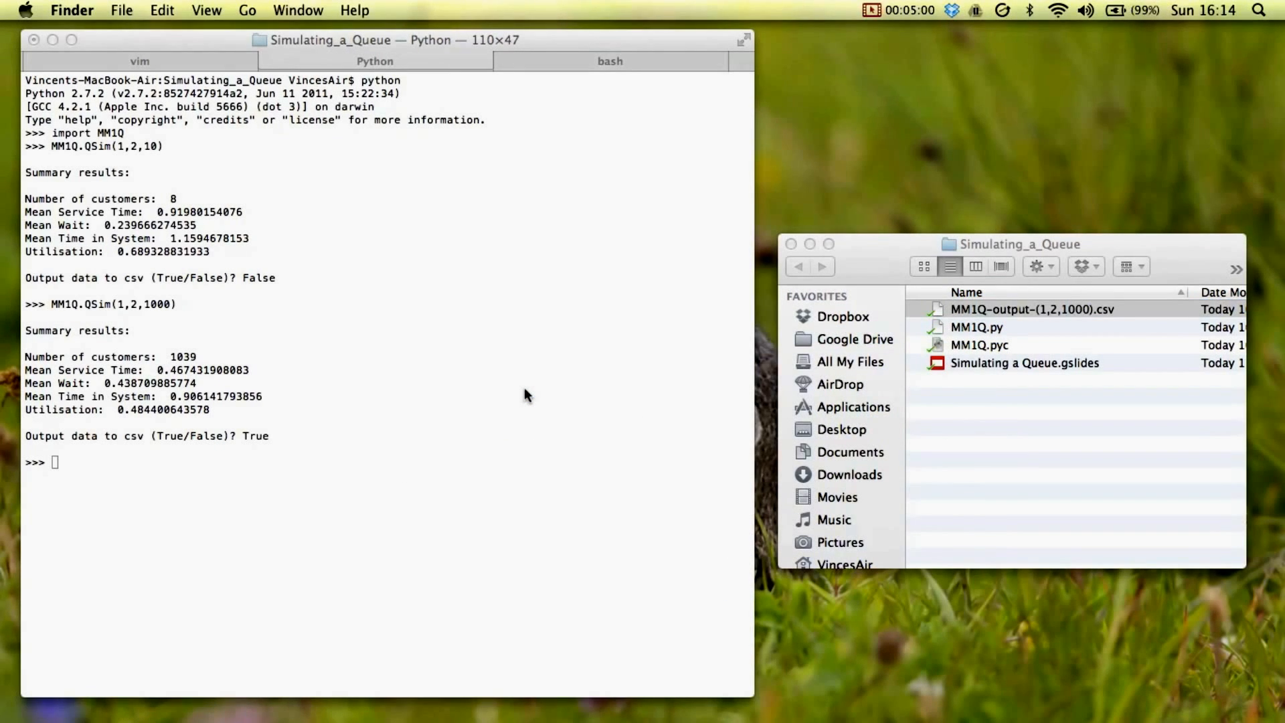
double_click(1032, 309)
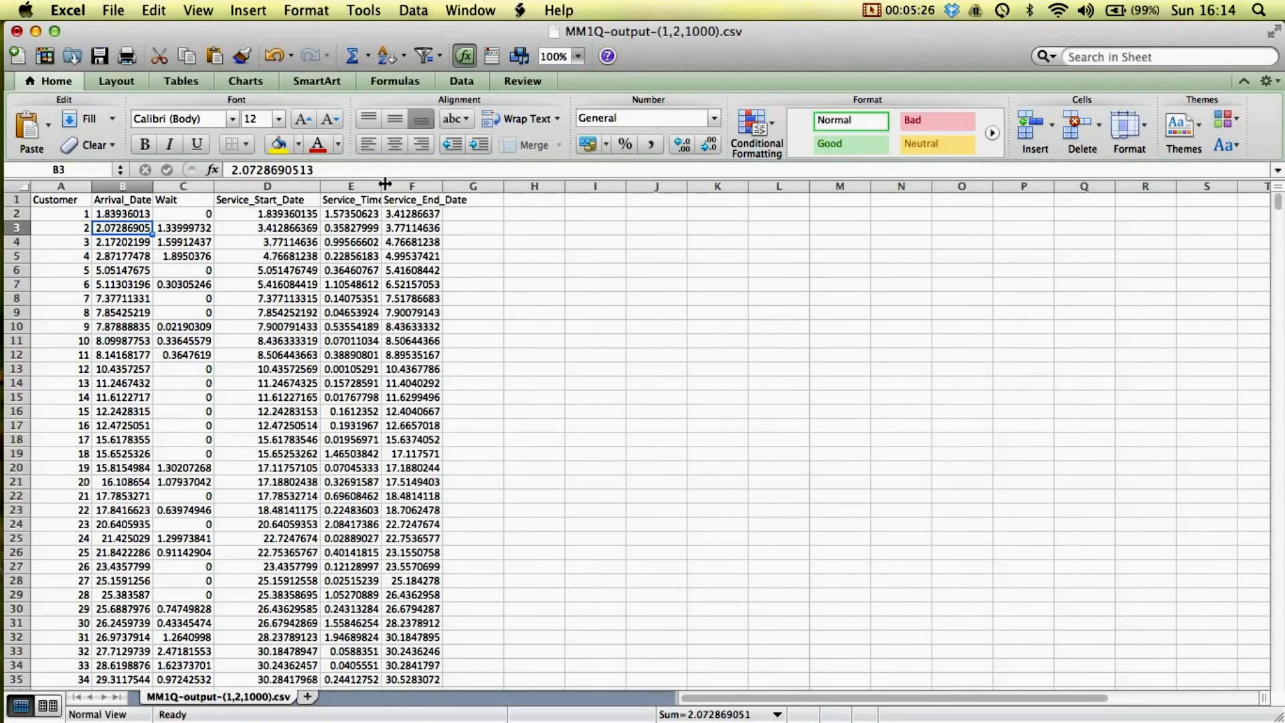
- Widen column E so the Service_Time values display untruncated
left_click_drag(382, 186, 529, 186)
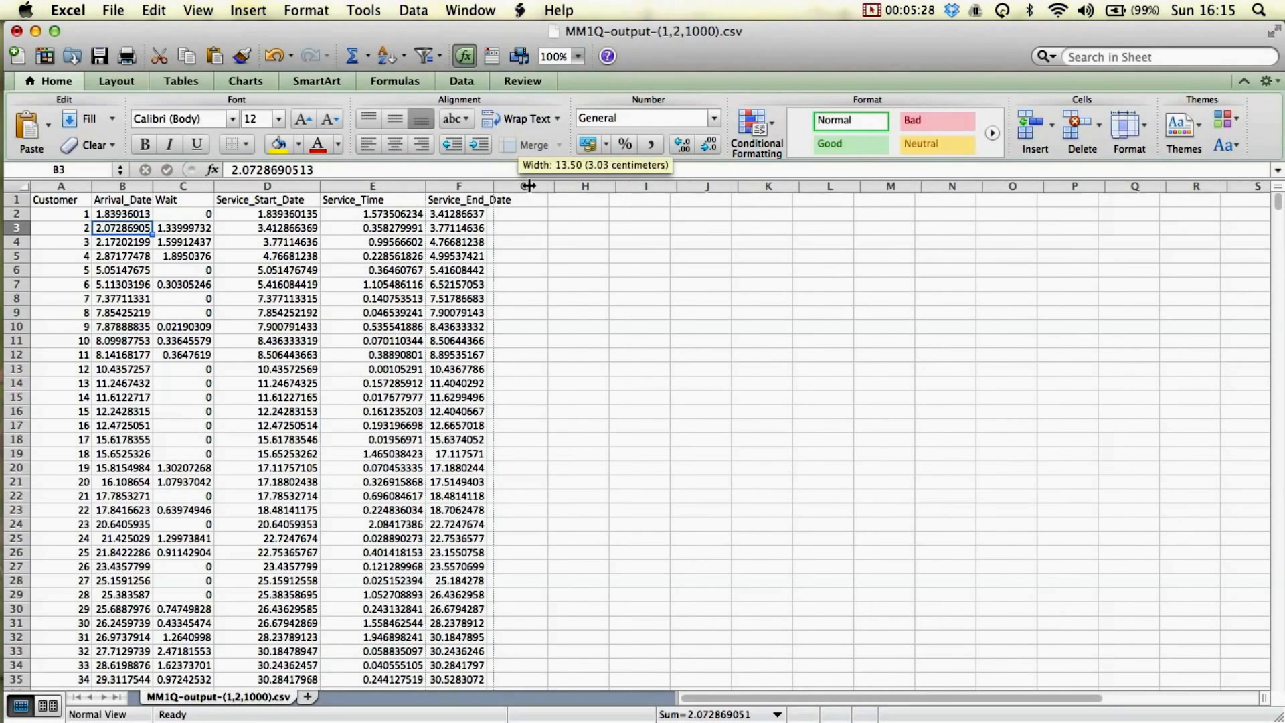